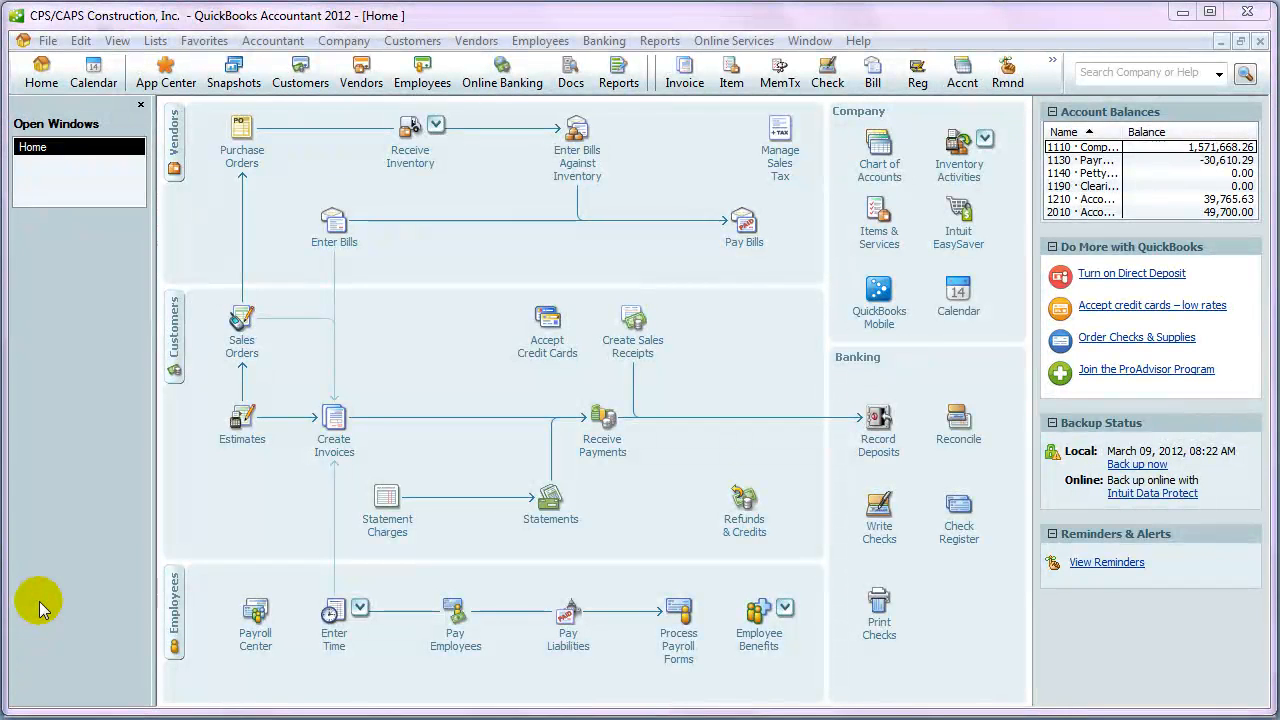
mouse_move(42, 584)
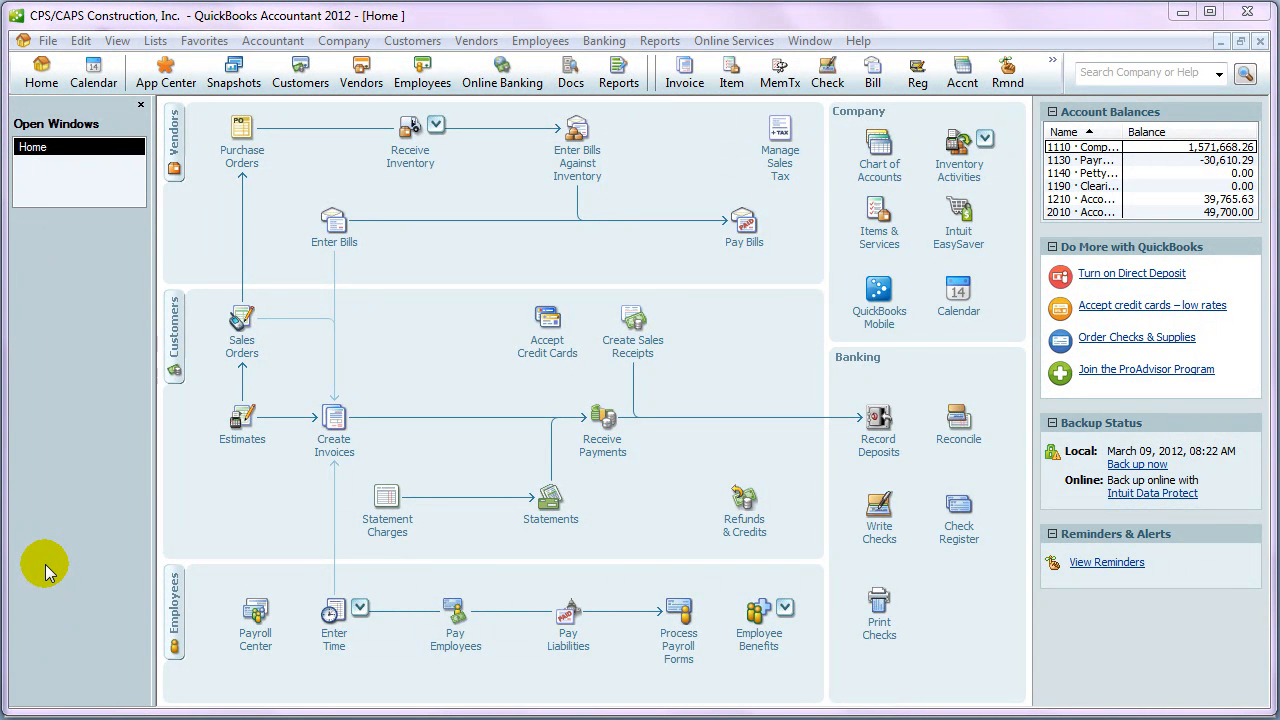
mouse_move(140, 376)
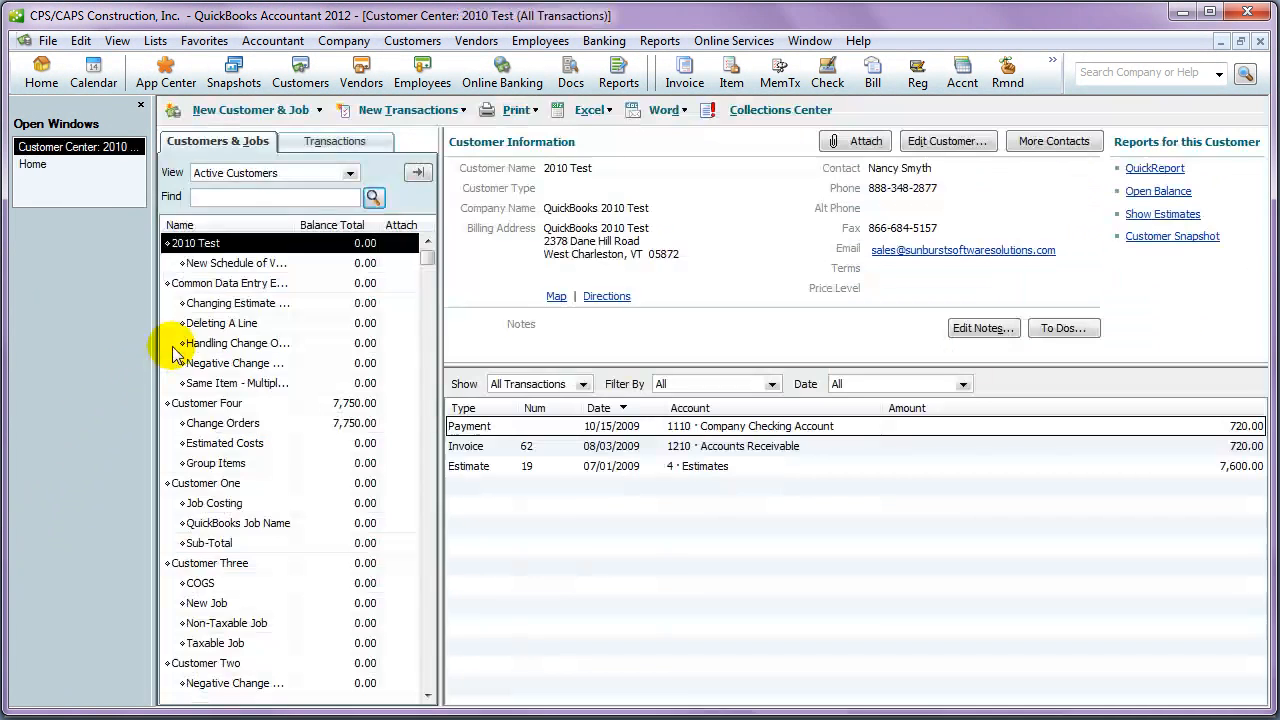
- Select Customer Four's Change Orders job to list its payment, invoices and estimate
click(222, 424)
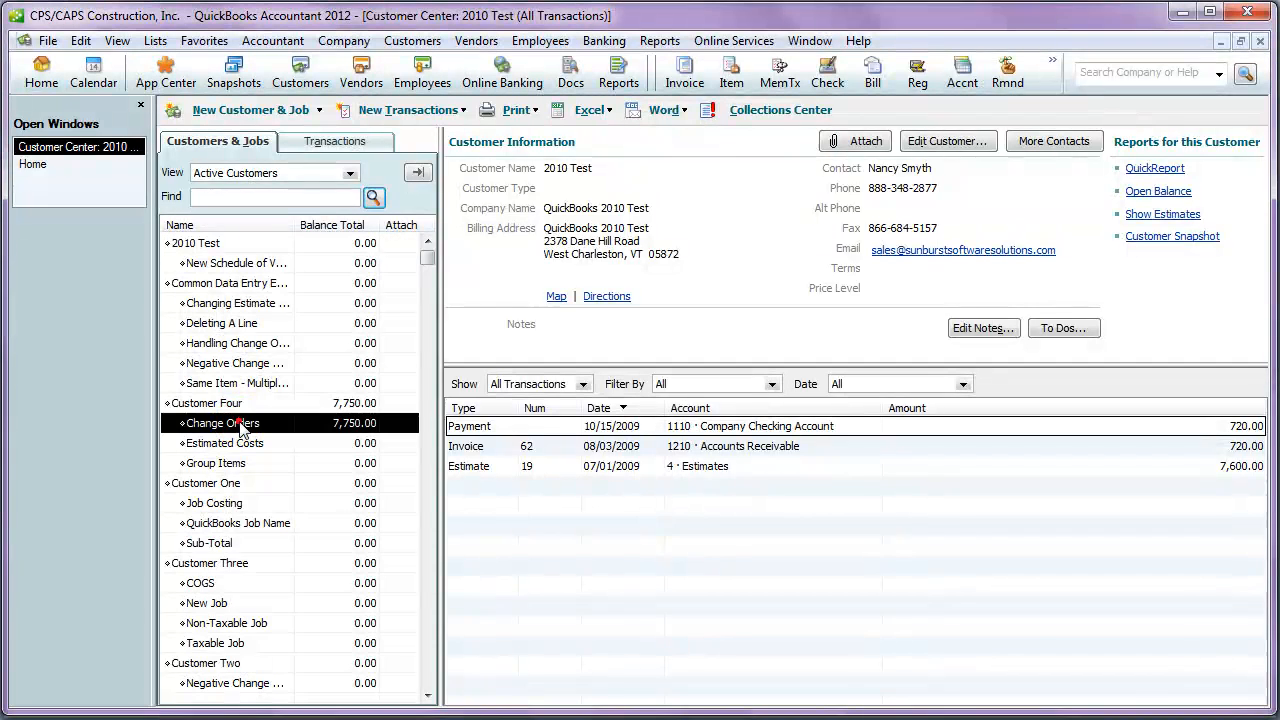
click(220, 424)
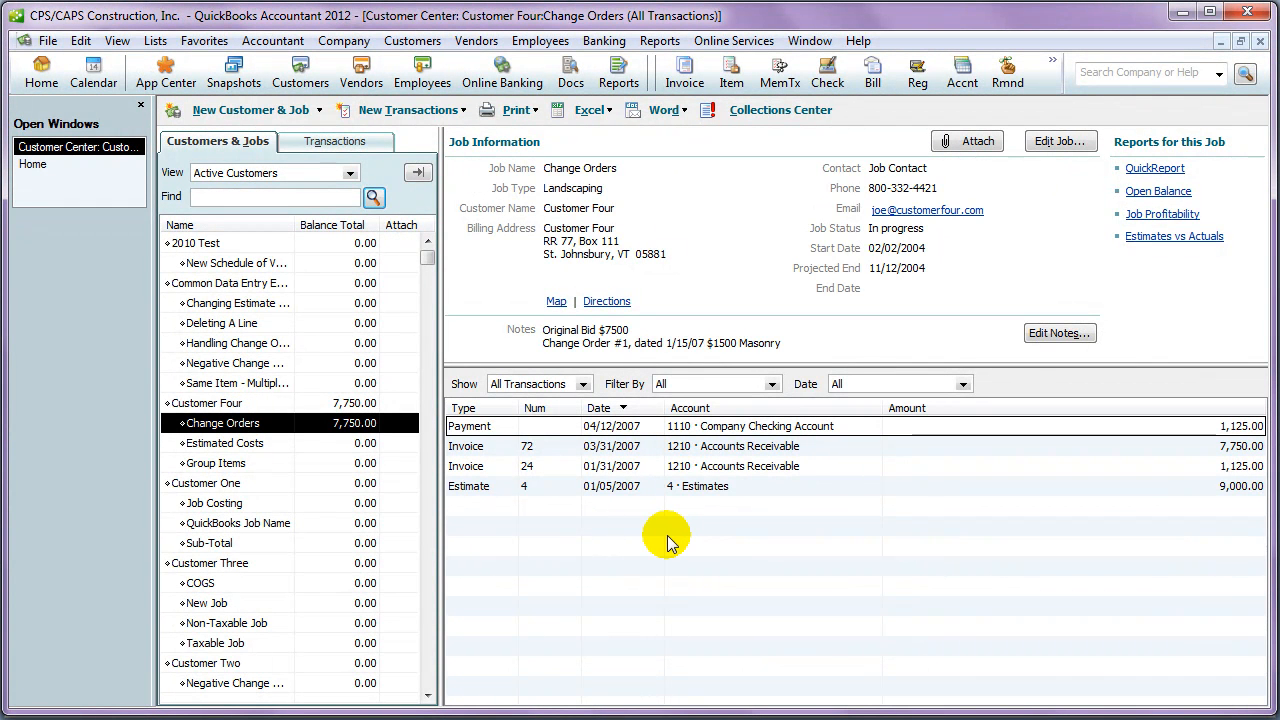
mouse_move(670, 536)
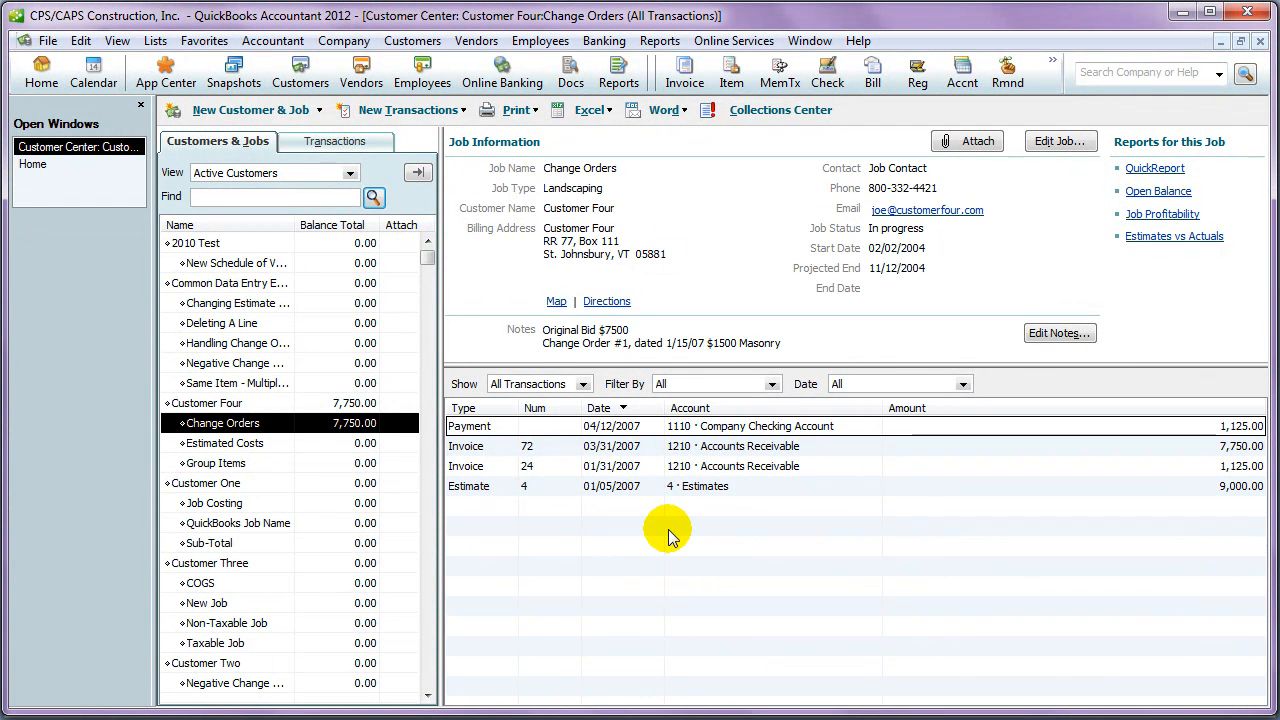
mouse_move(684, 496)
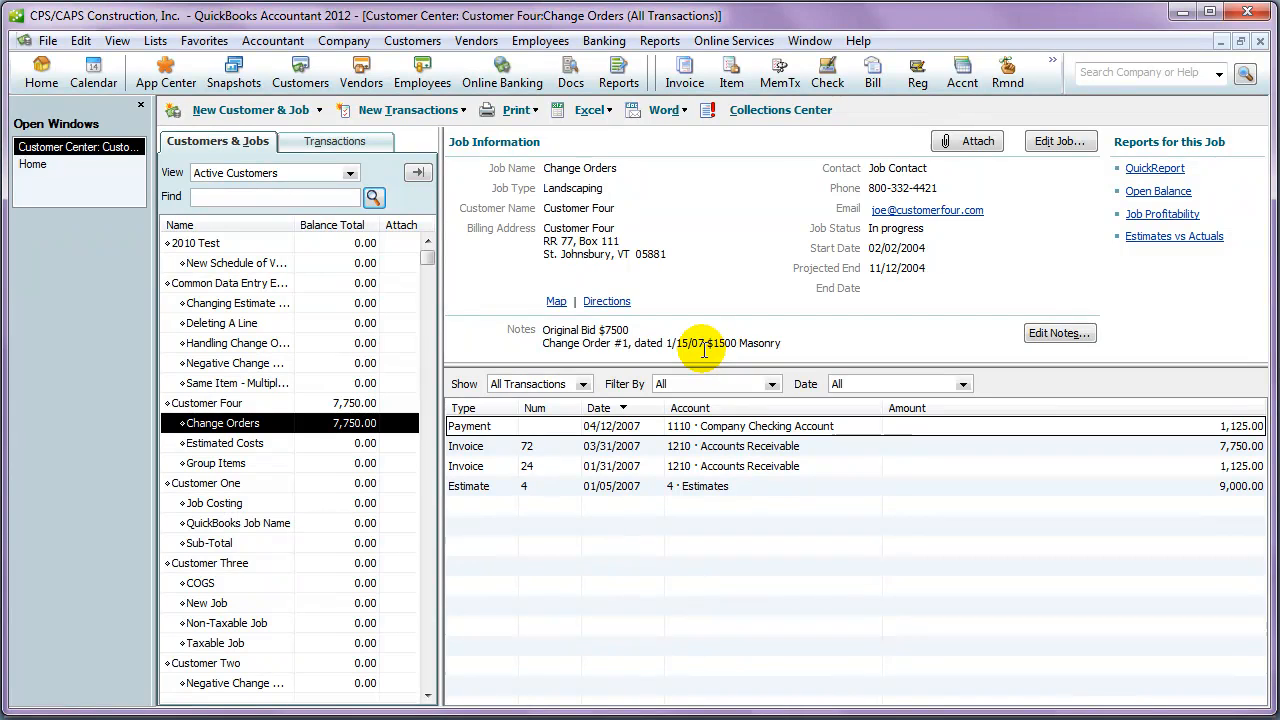
mouse_move(788, 344)
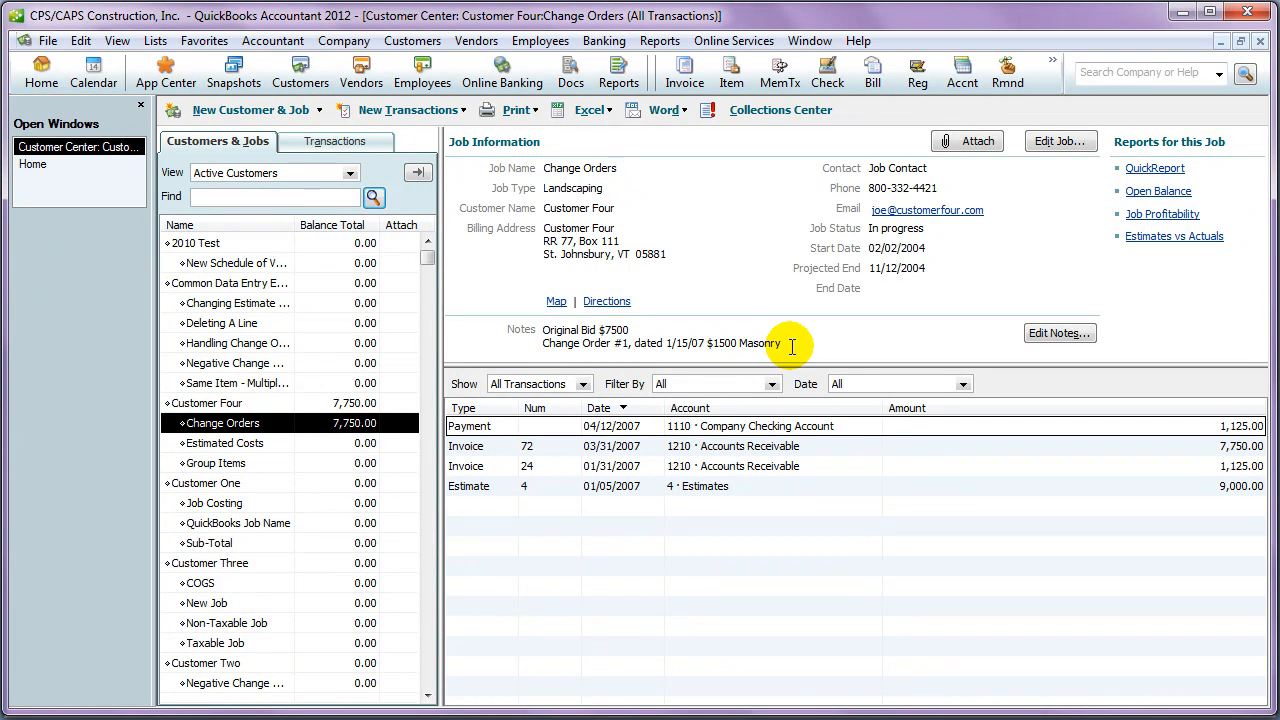
mouse_move(1010, 410)
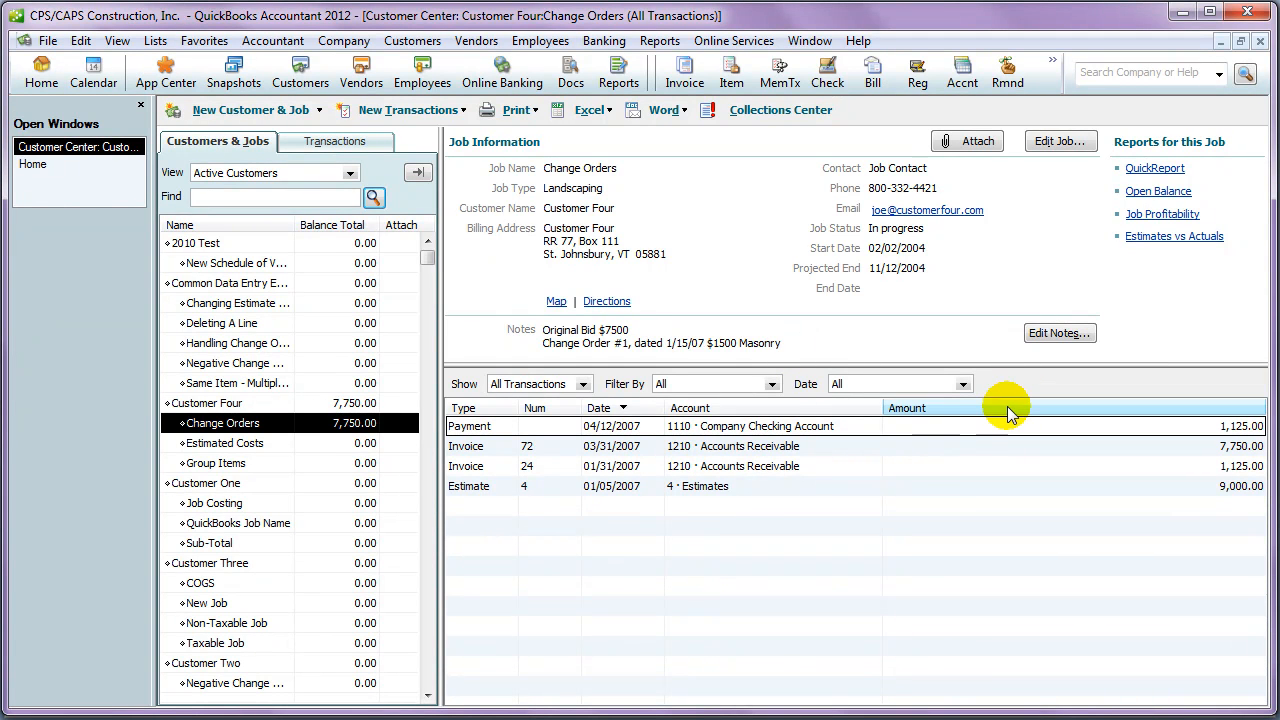
mouse_move(1004, 418)
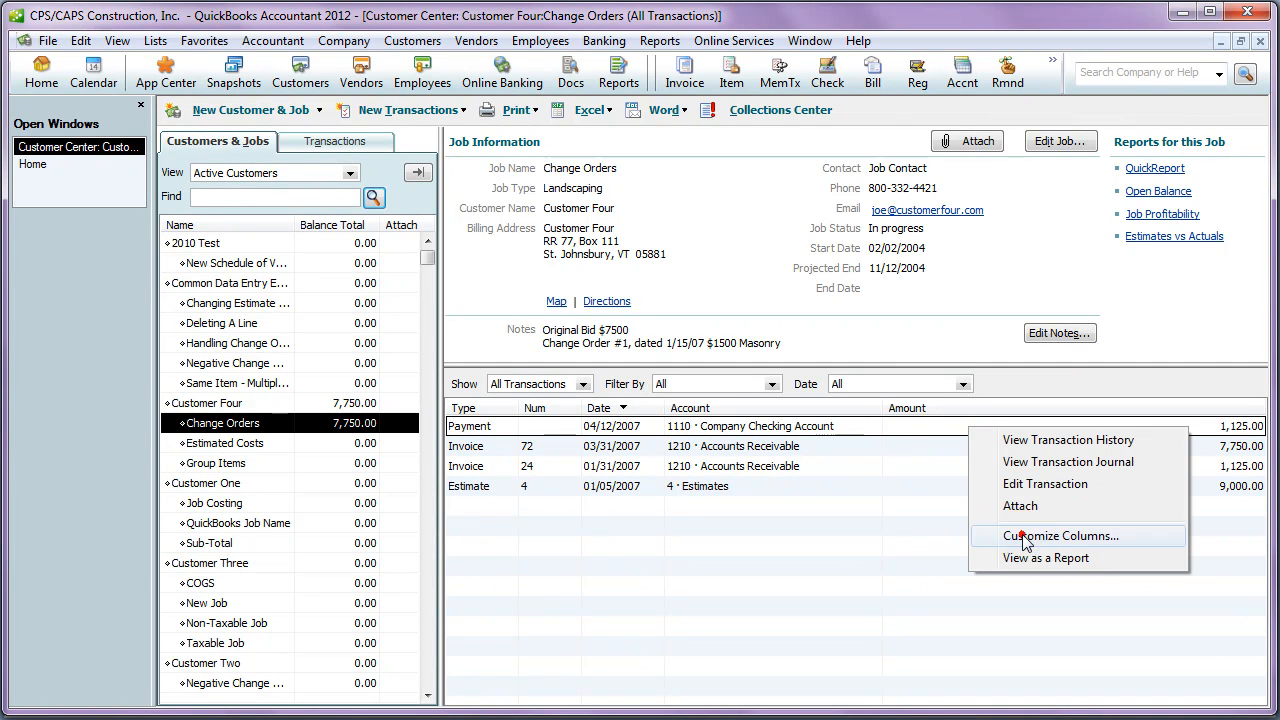
- Customize the job's transaction columns: Memo after Date, plus Amount, Aging and Open Balance, dropping Account
click(1060, 536)
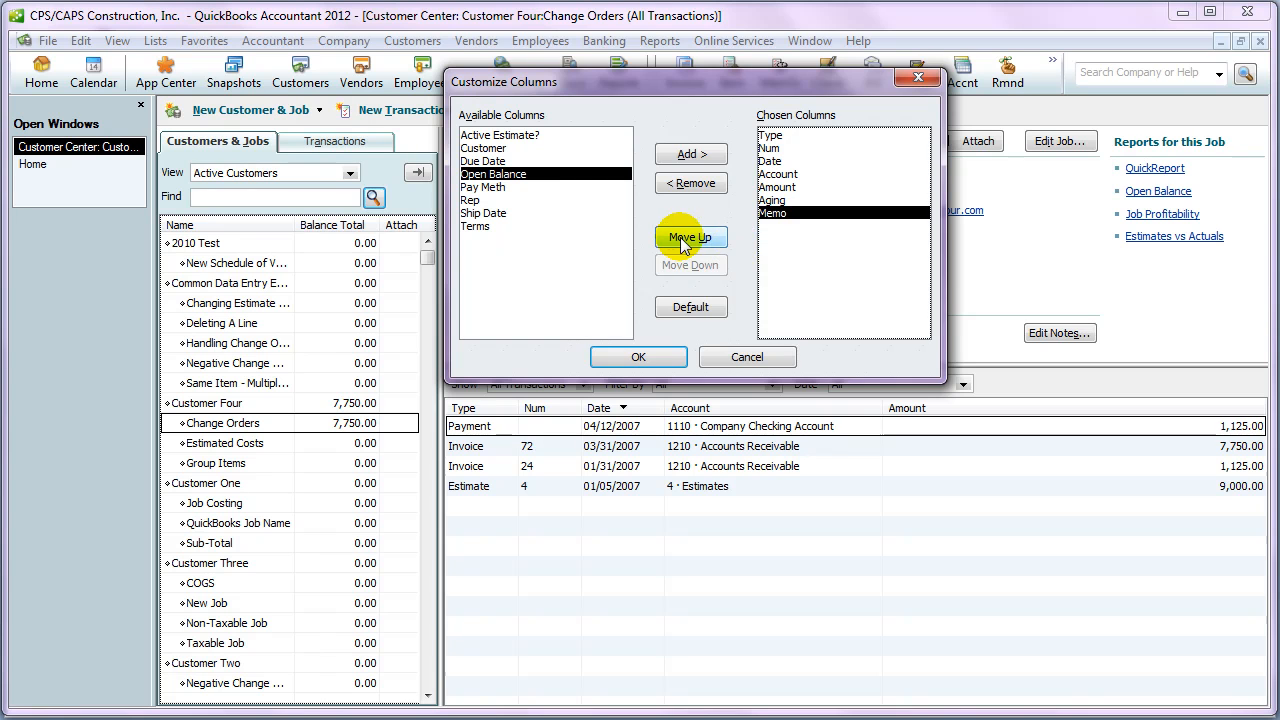
click(692, 238)
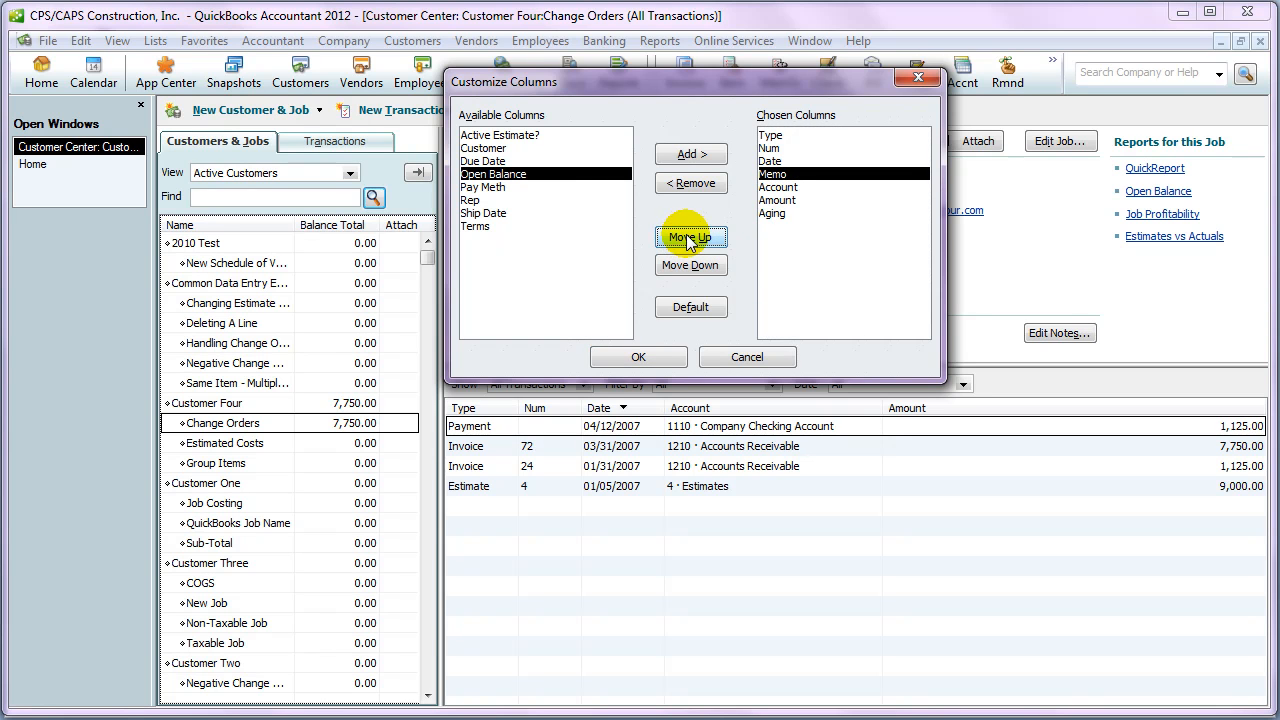
click(690, 184)
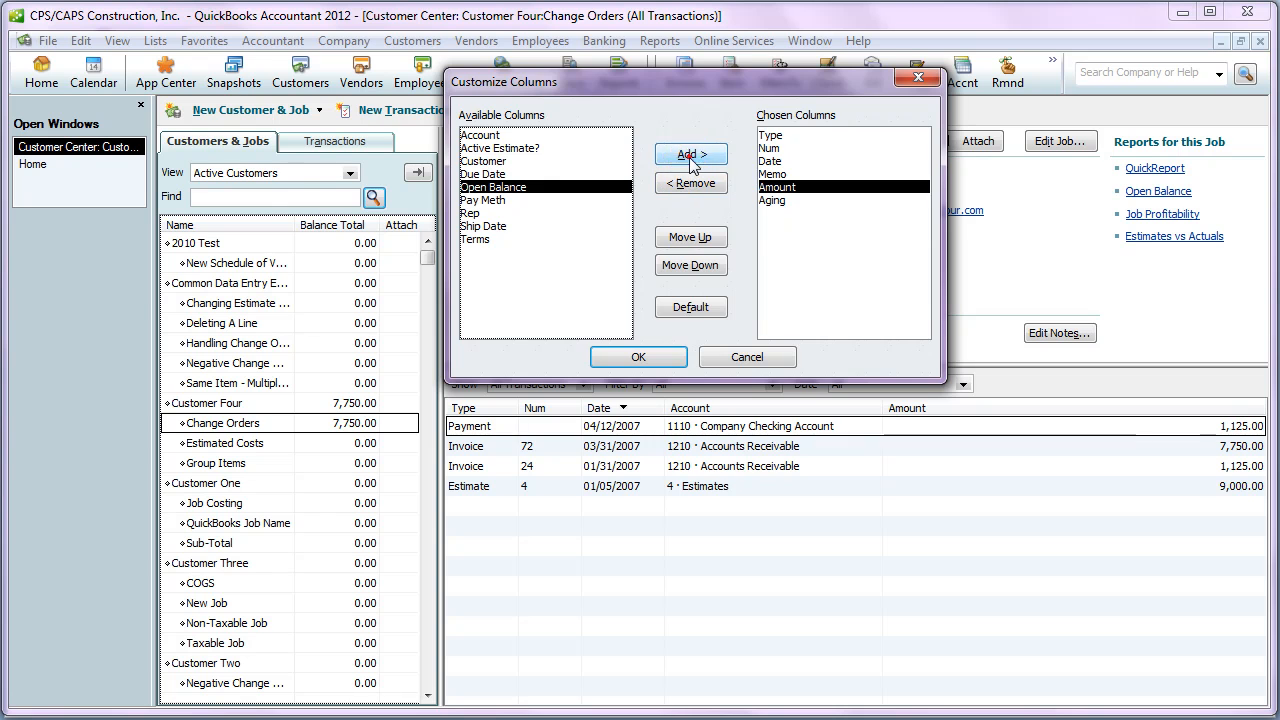
click(638, 356)
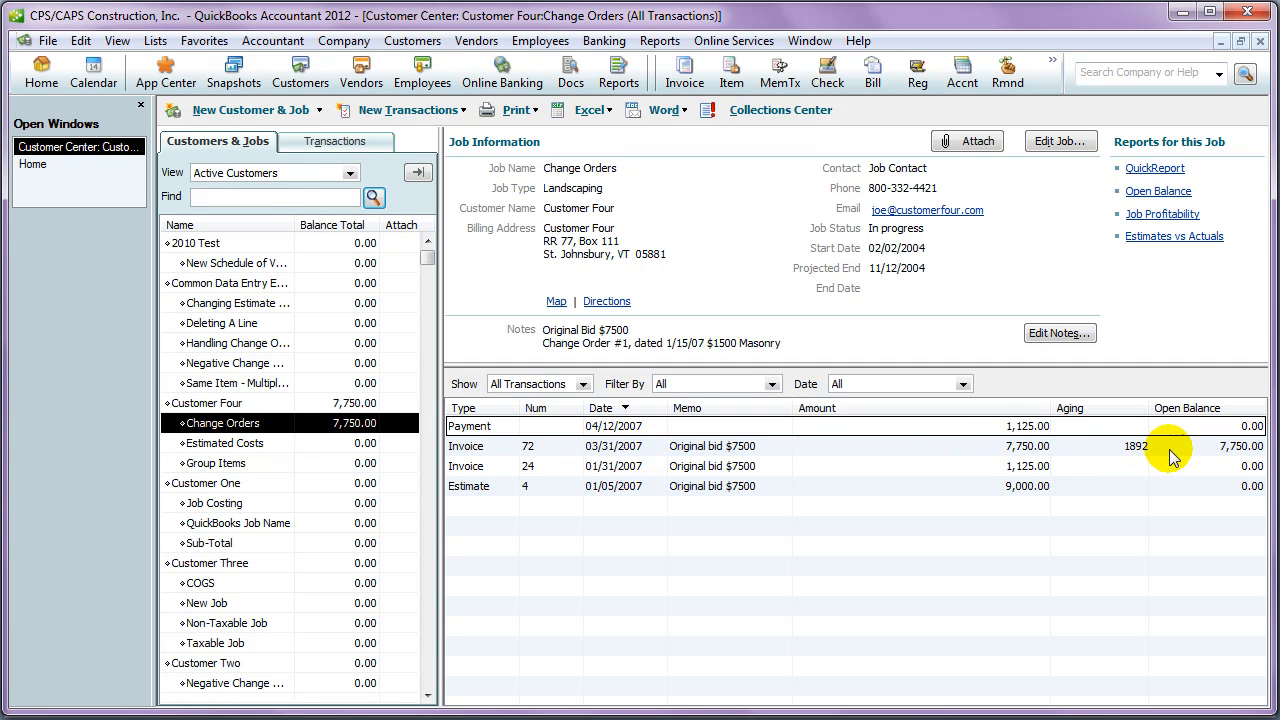
mouse_move(1140, 500)
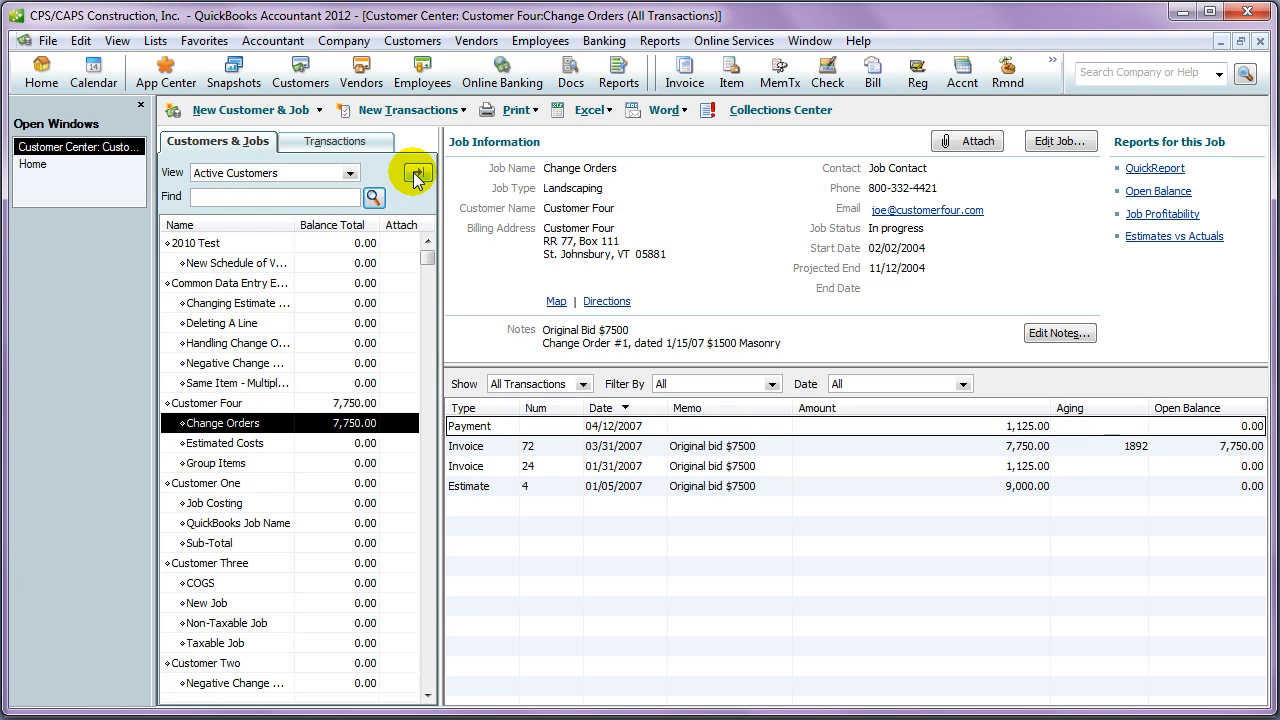
- Expand the Customers & Jobs list to full width and bring up its right-click options
click(416, 172)
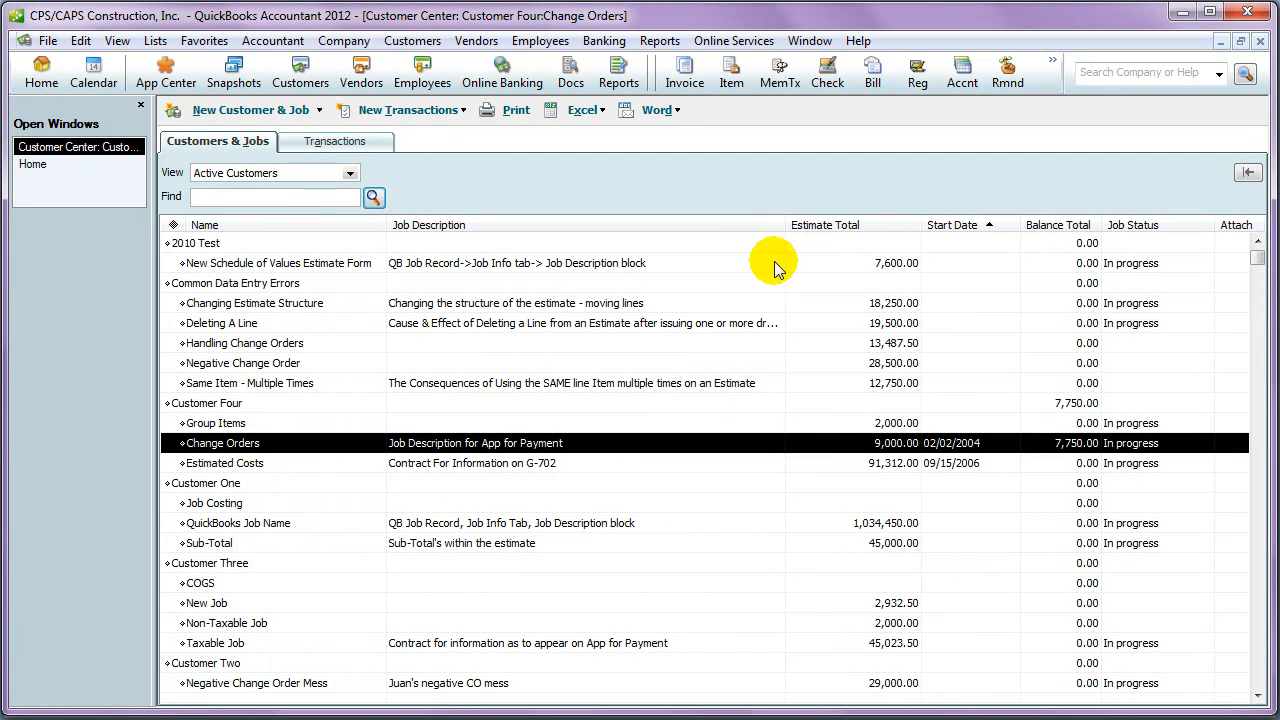
right_click(196, 244)
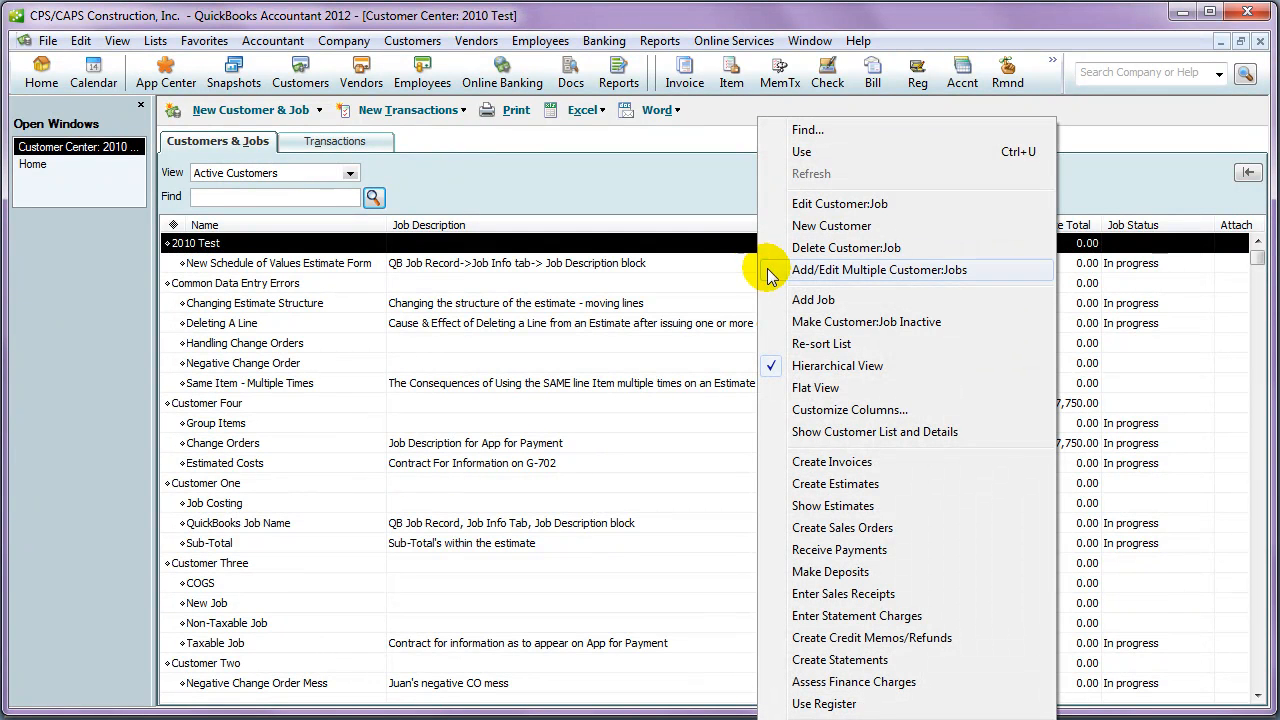
- Add a Customer Type column to the customer list, positioned directly after Name
click(848, 408)
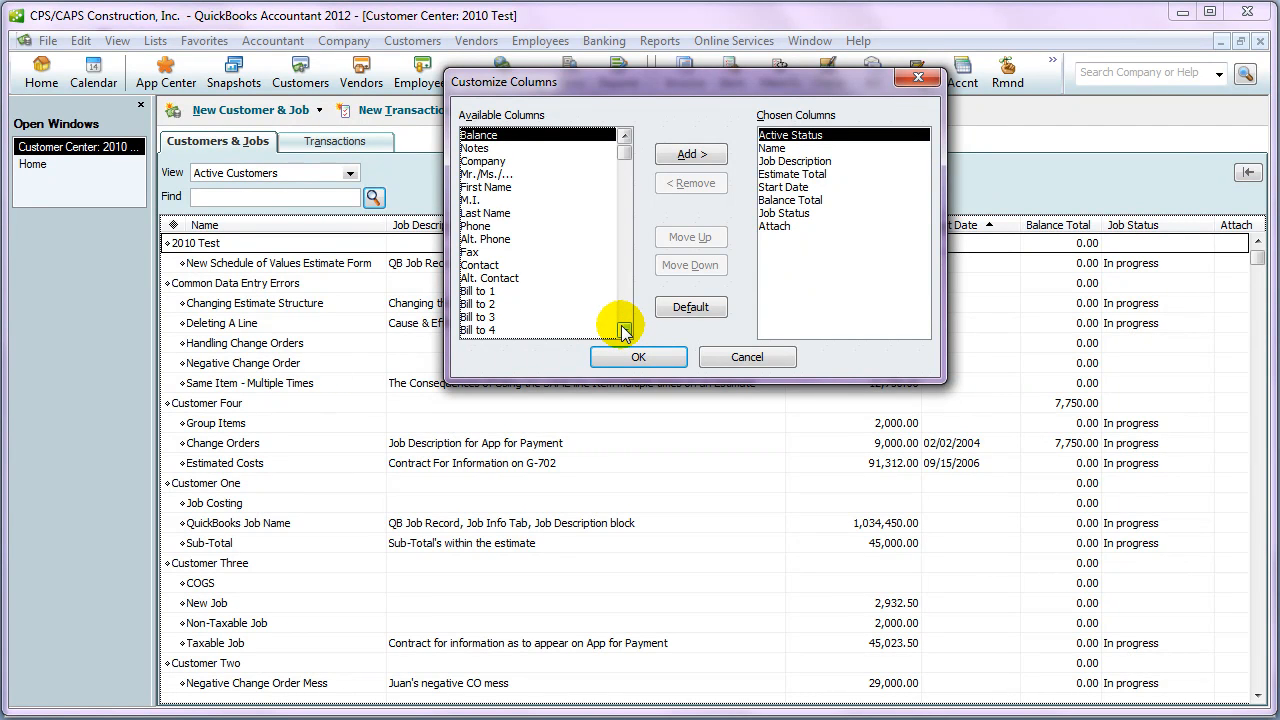
click(624, 332)
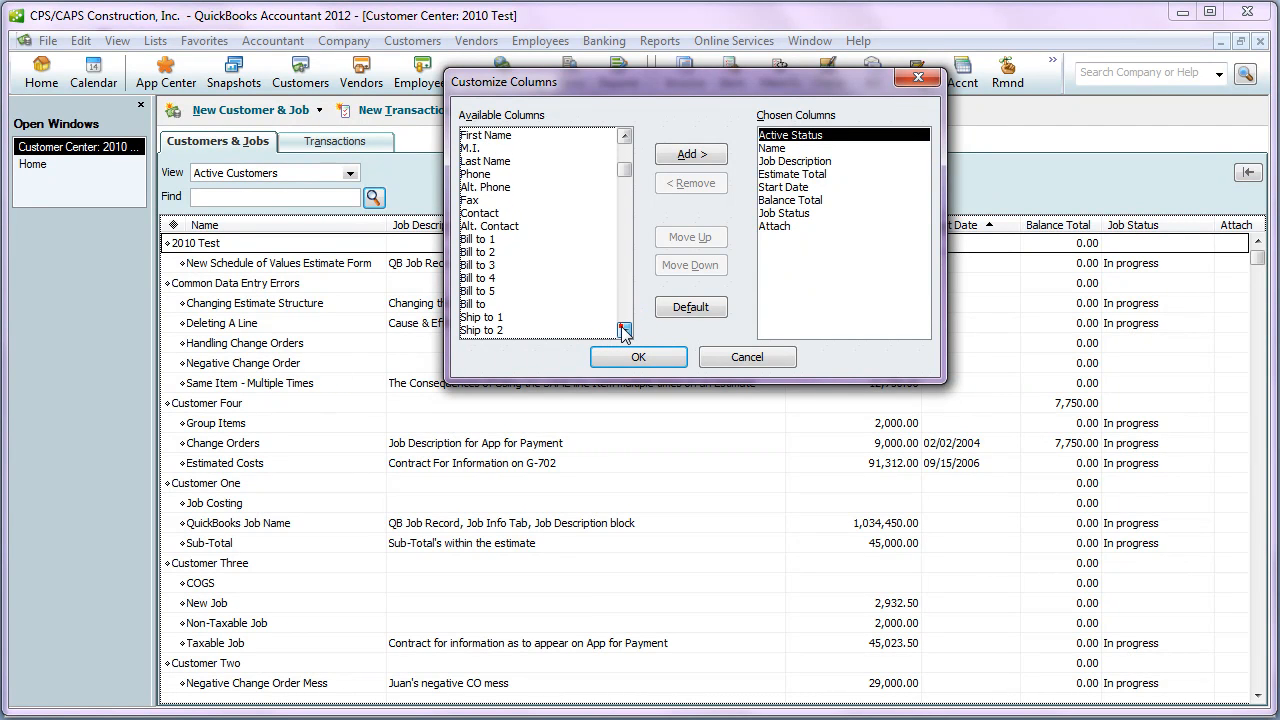
click(624, 332)
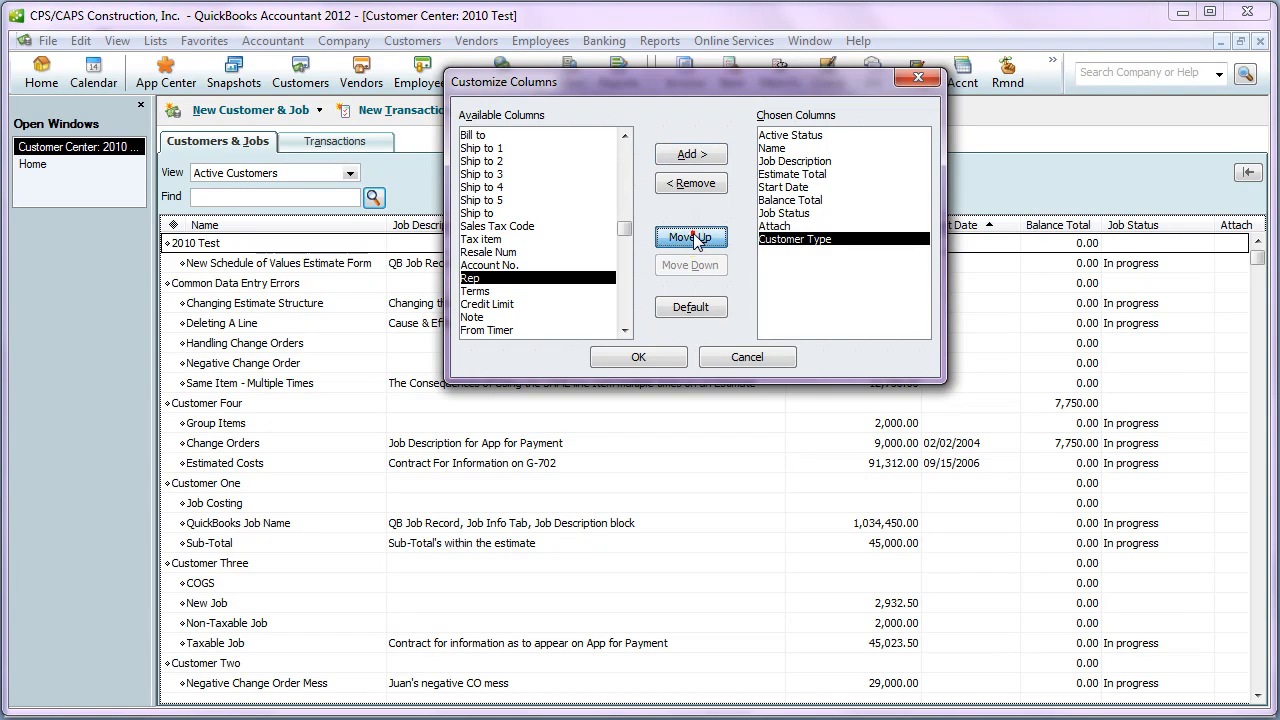
click(690, 236)
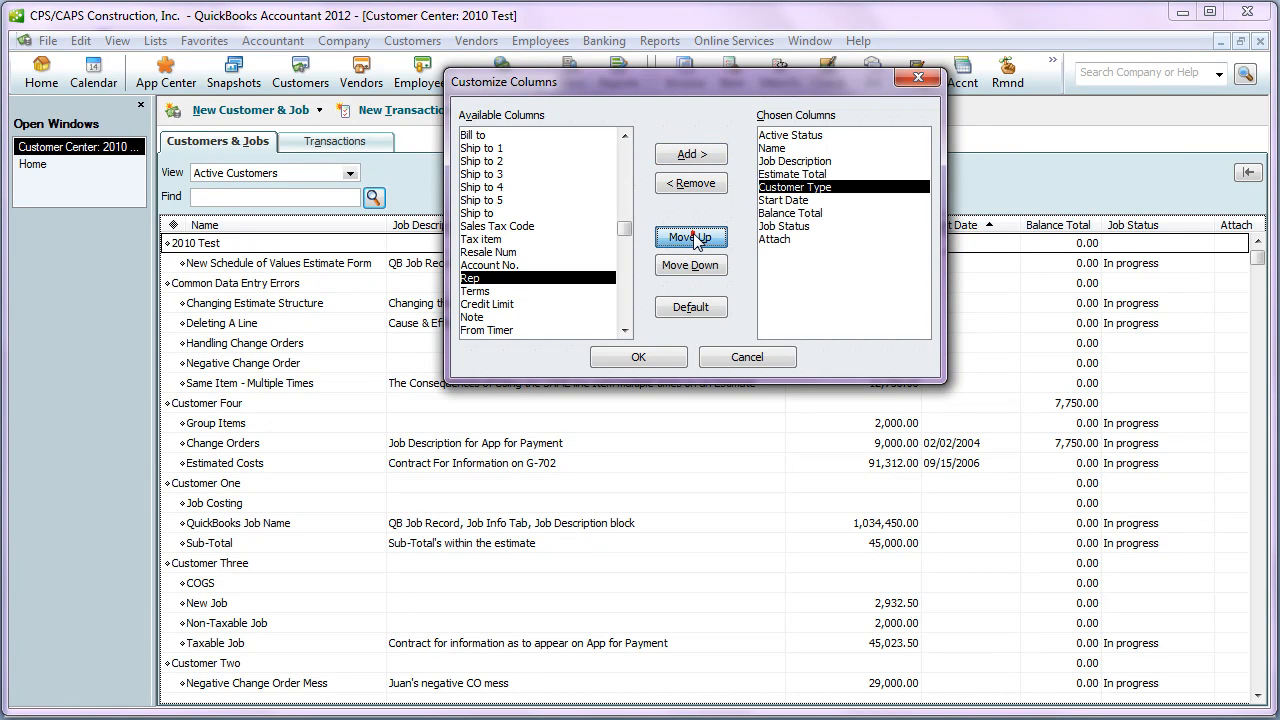
click(692, 236)
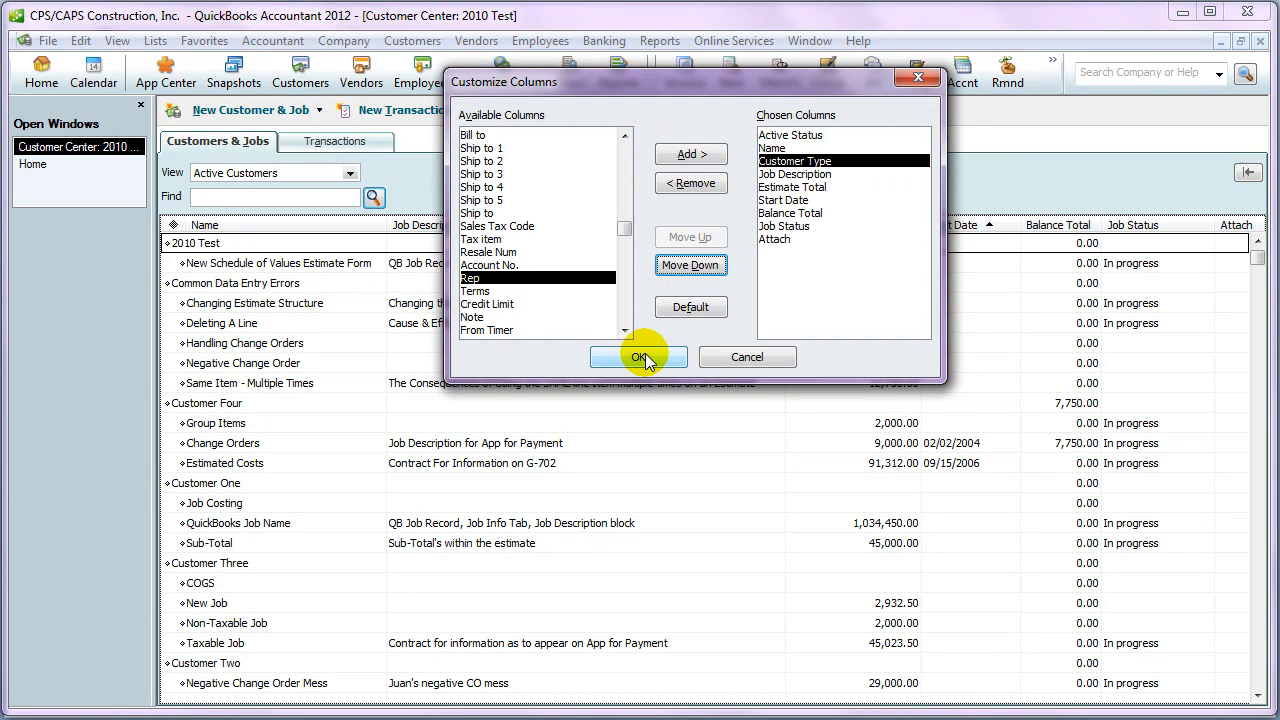
click(640, 356)
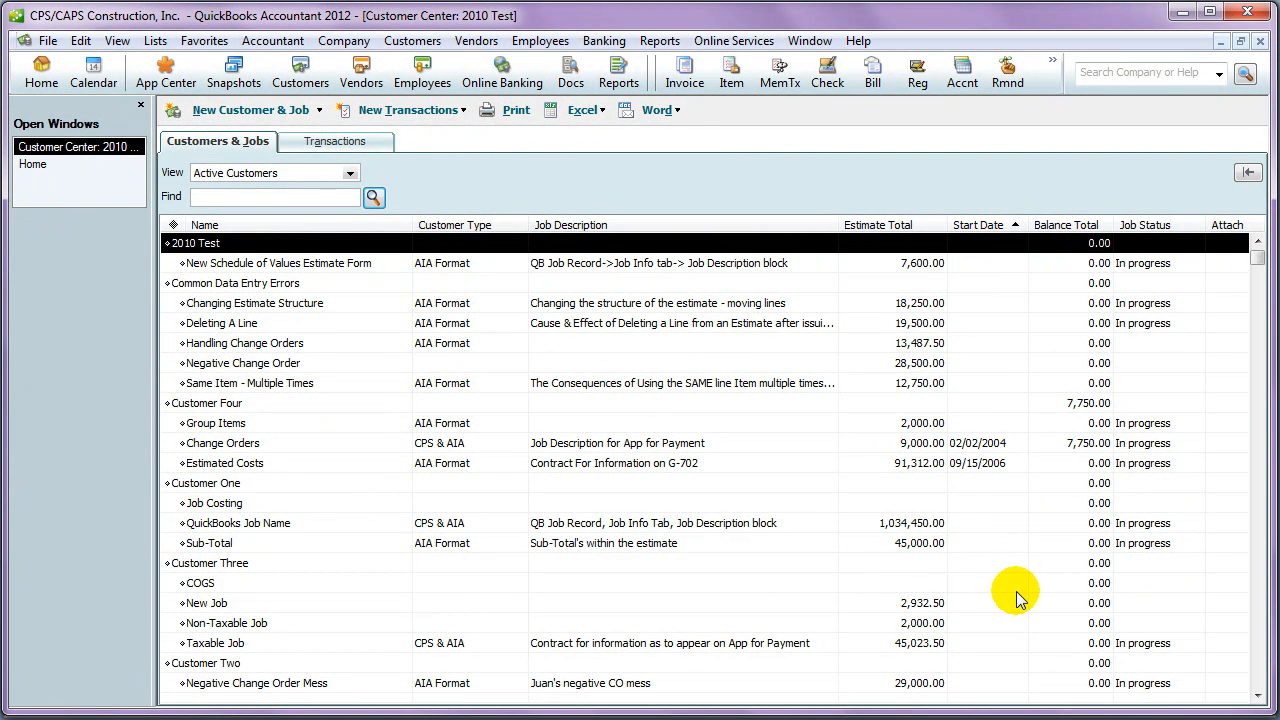
mouse_move(1060, 464)
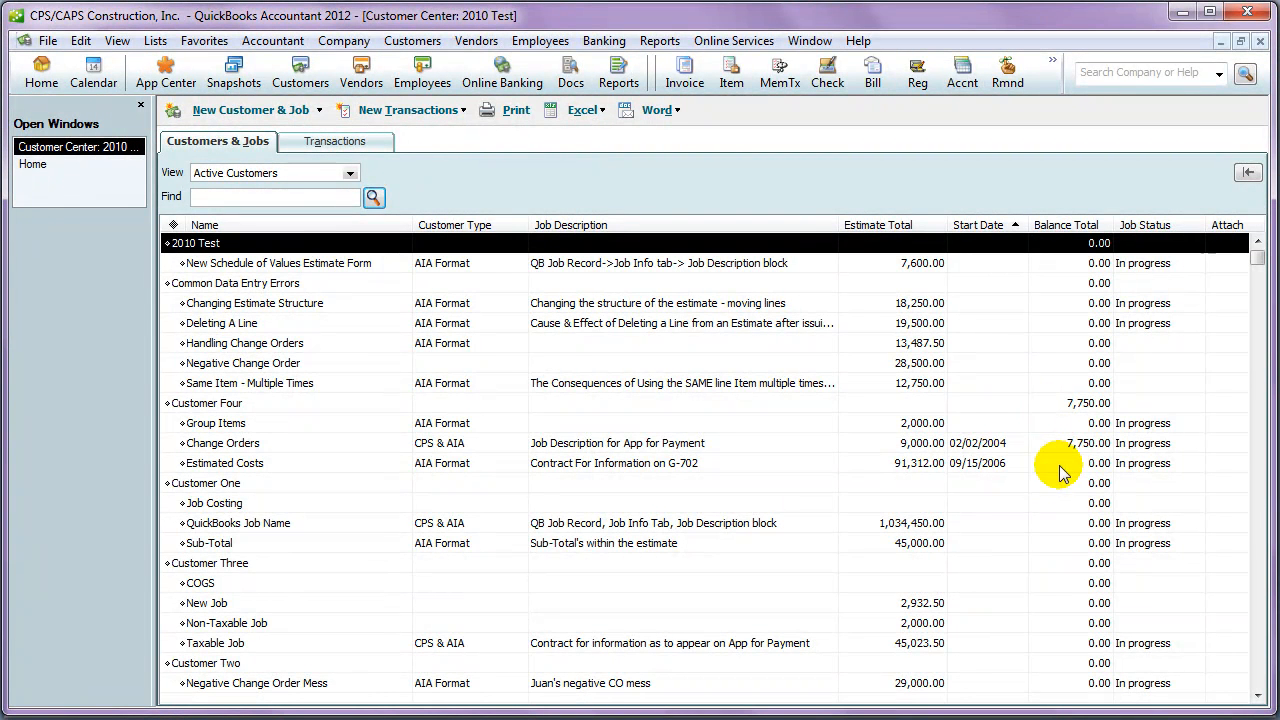
mouse_move(1000, 490)
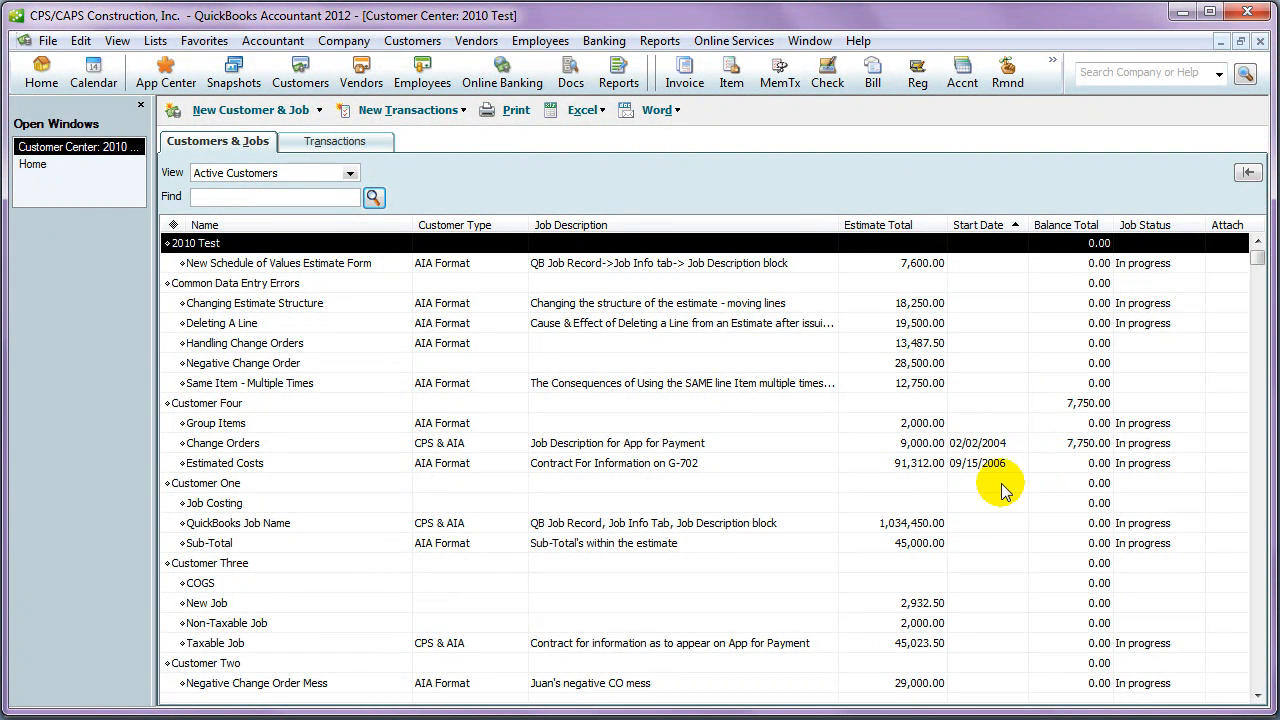
mouse_move(830, 190)
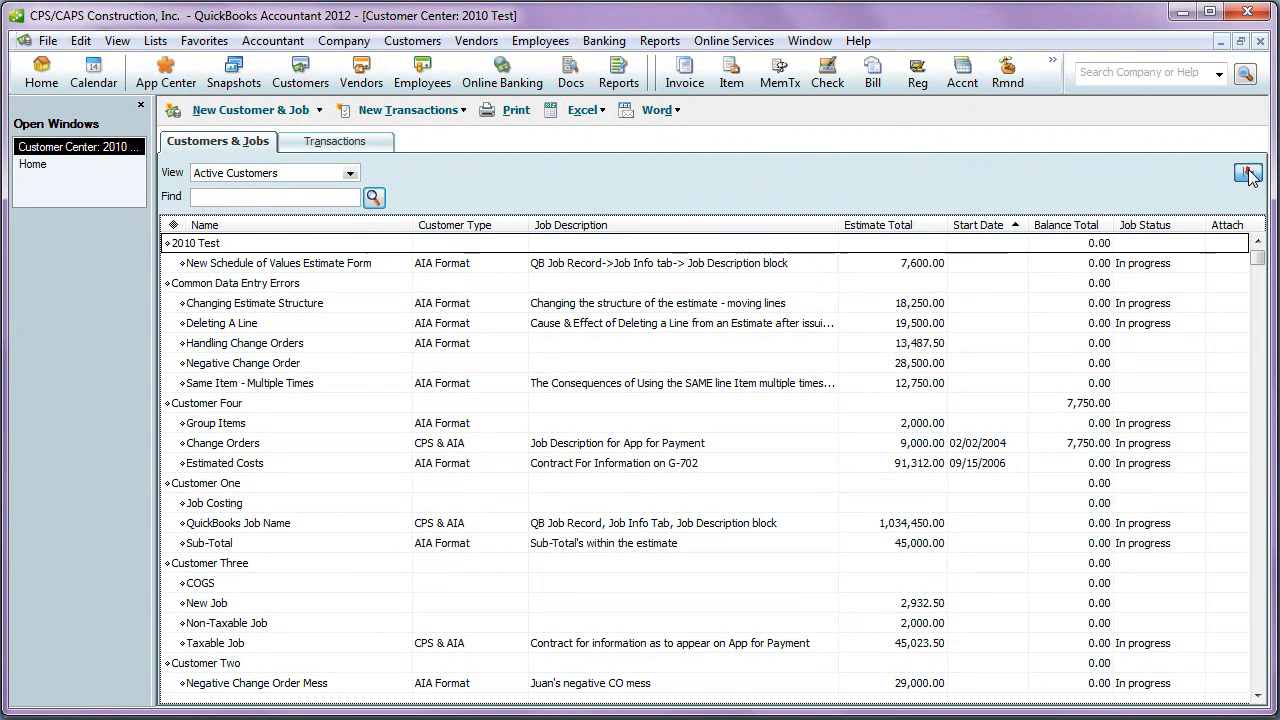
- Collapse the customer list back to its narrow panel beside the 2010 Test customer details
click(1248, 172)
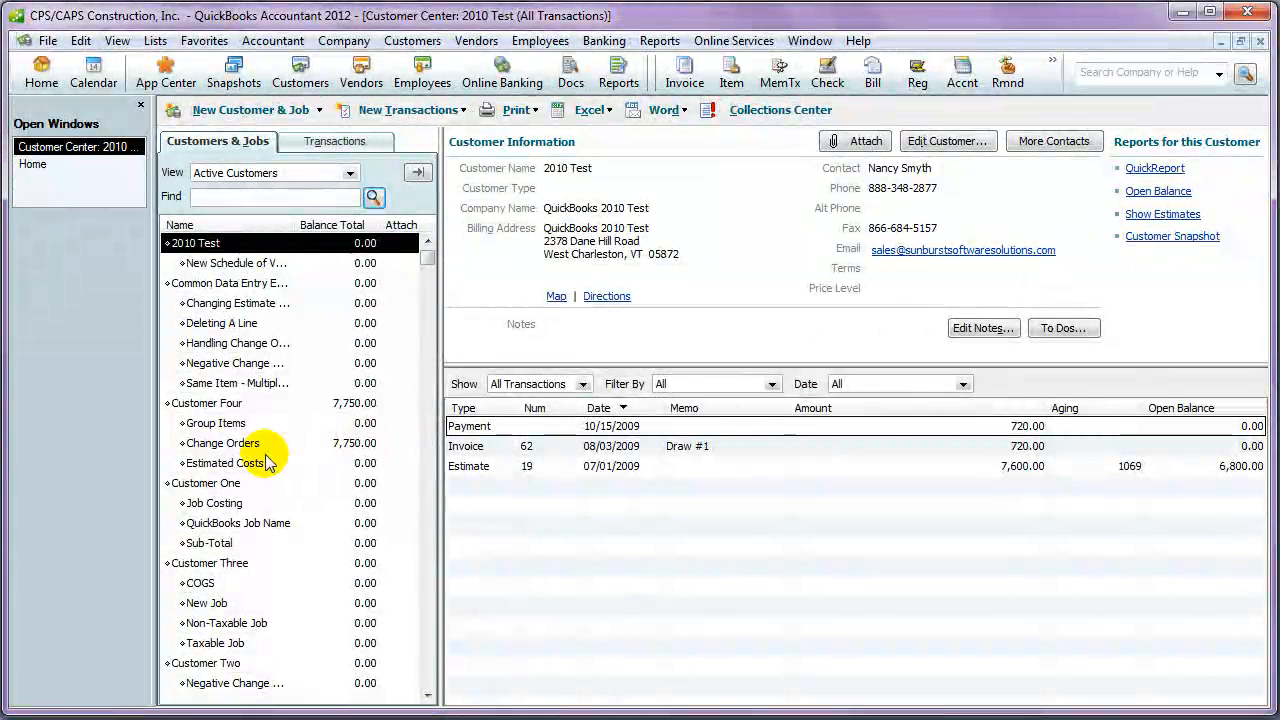
- Reopen Customer Four's Change Orders job to review its four customized-column transactions
click(222, 444)
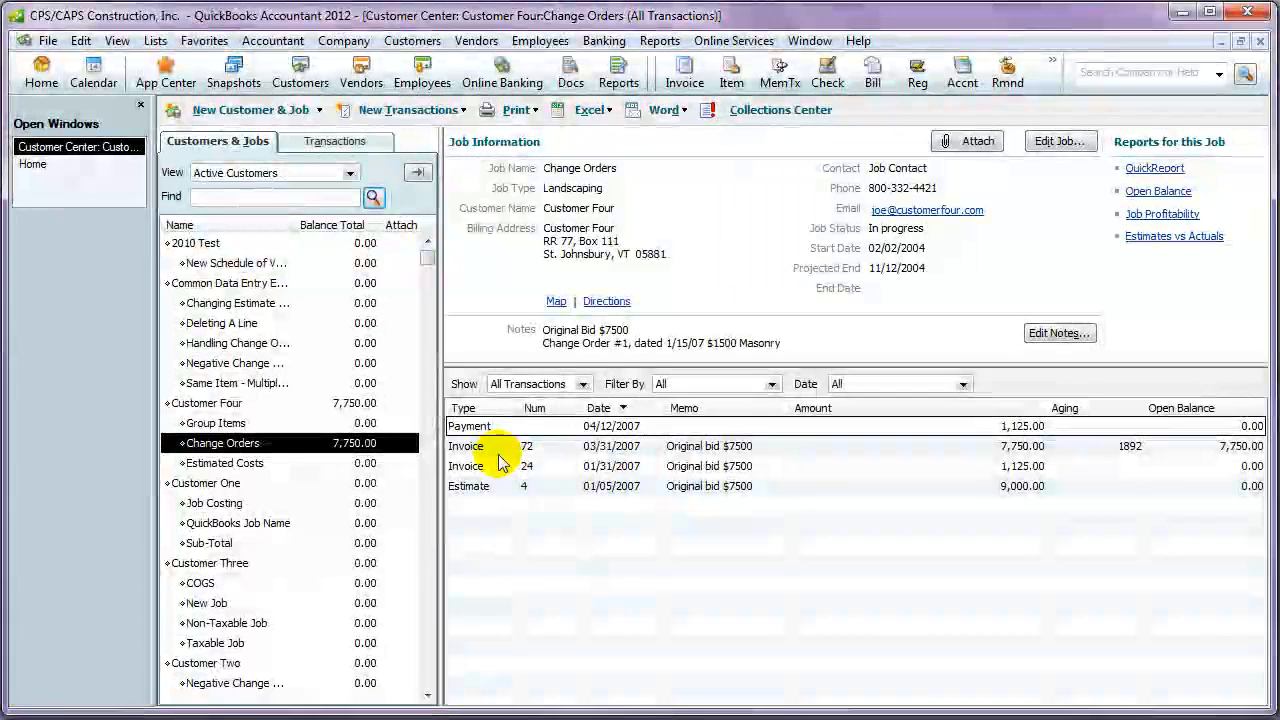
mouse_move(576, 456)
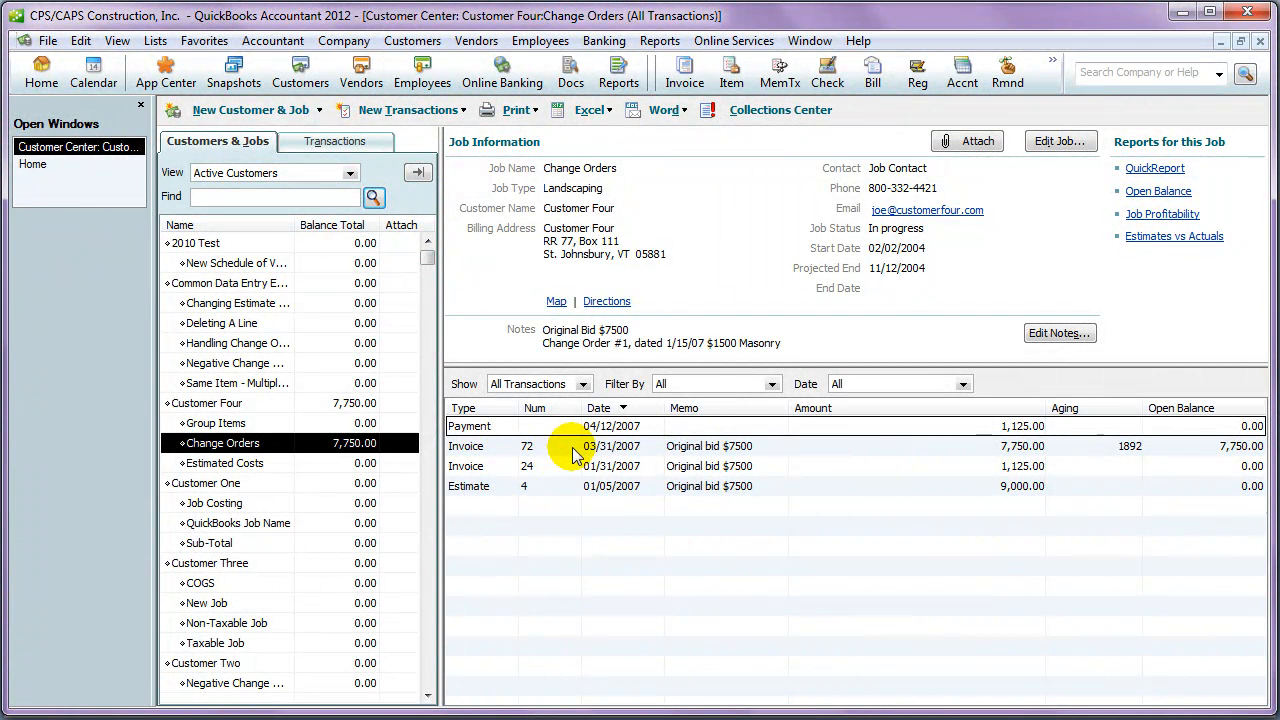
mouse_move(588, 490)
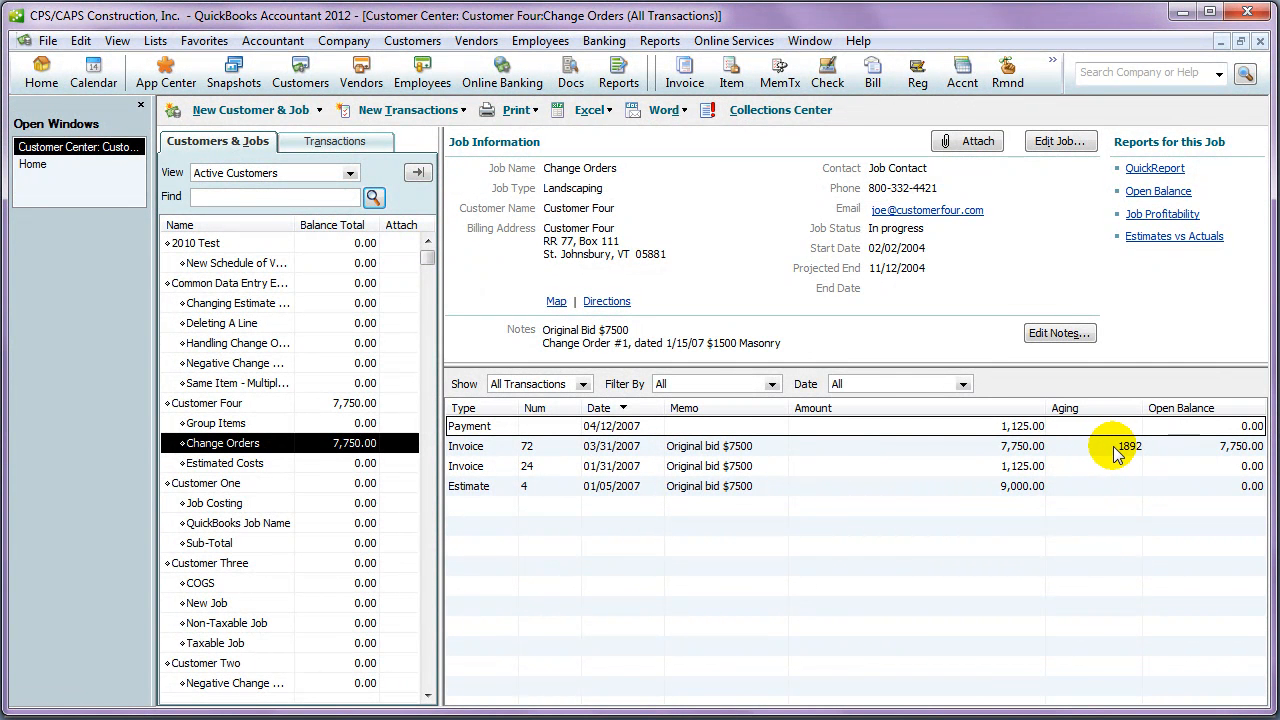
mouse_move(1130, 450)
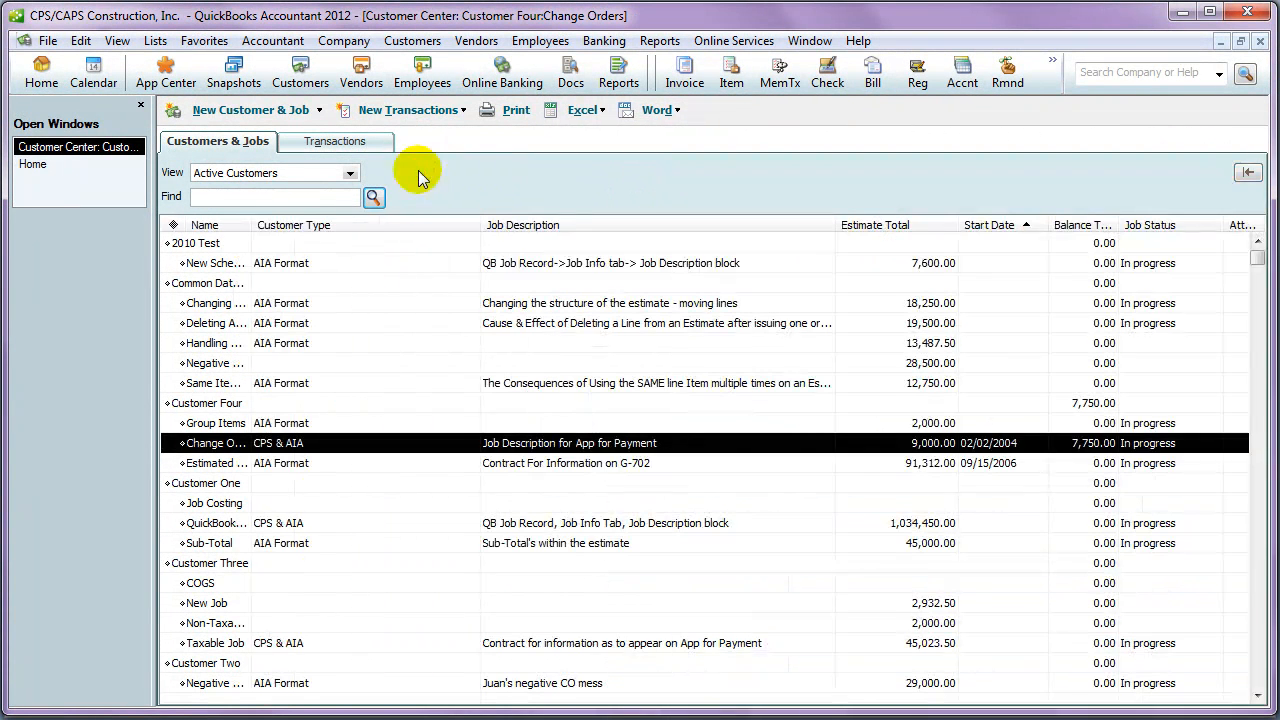
mouse_move(888, 162)
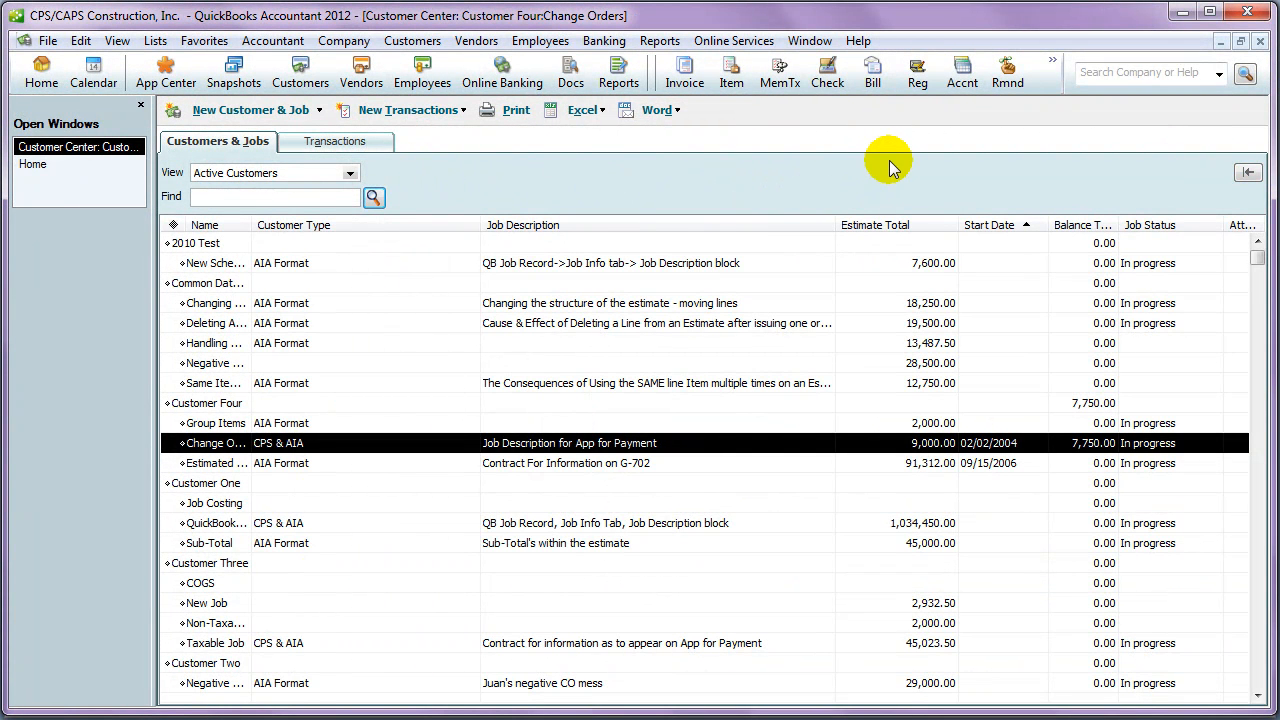